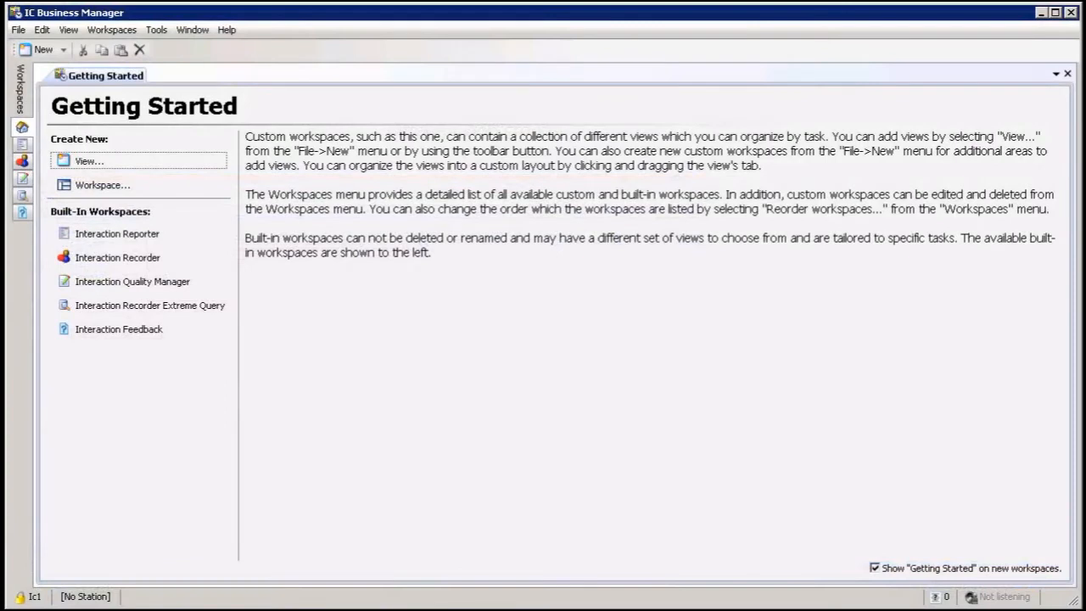
mouse_move(211, 483)
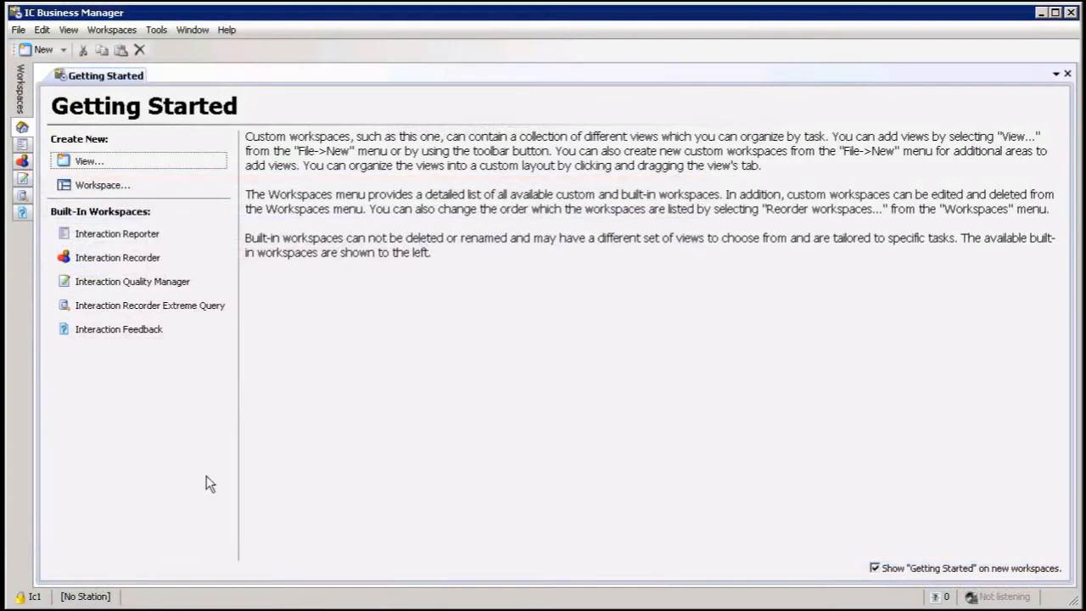
mouse_move(354, 346)
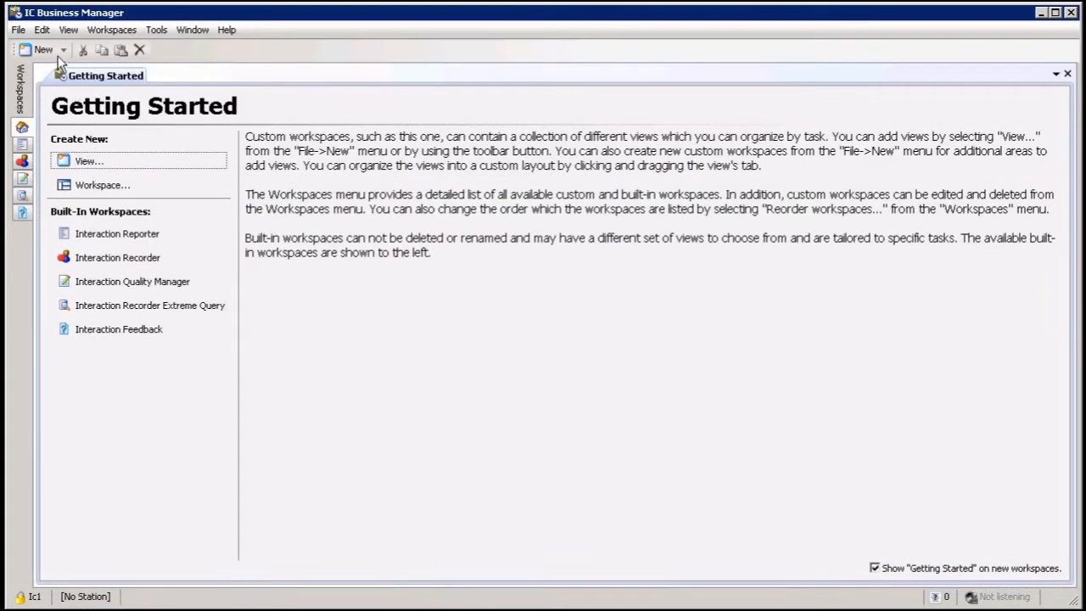
Create a new view of type Workgroup Overview from the Create New View list
click(88, 160)
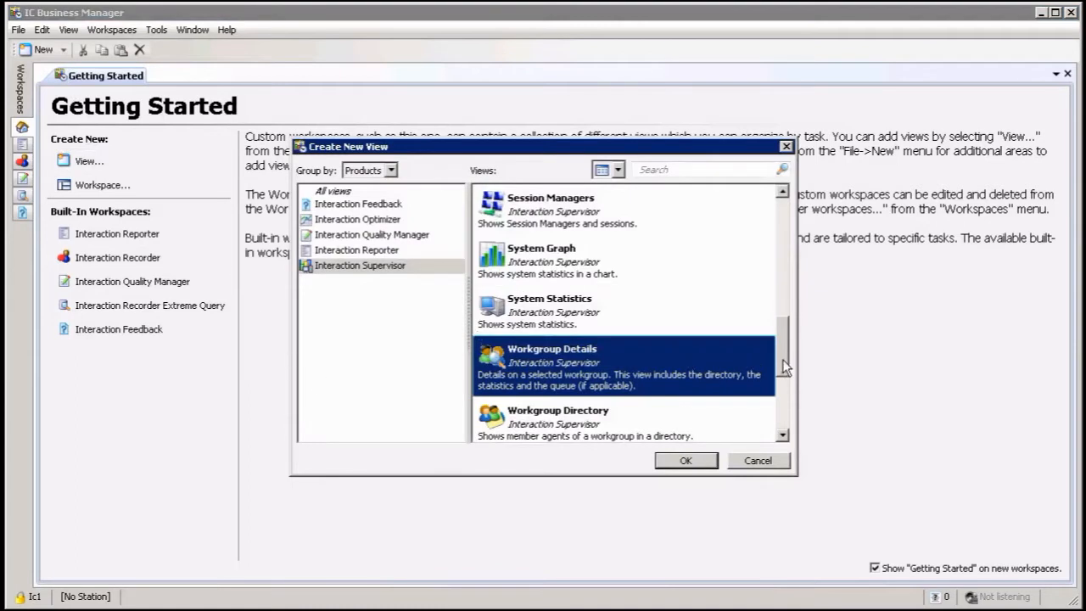
scroll(down, 3)
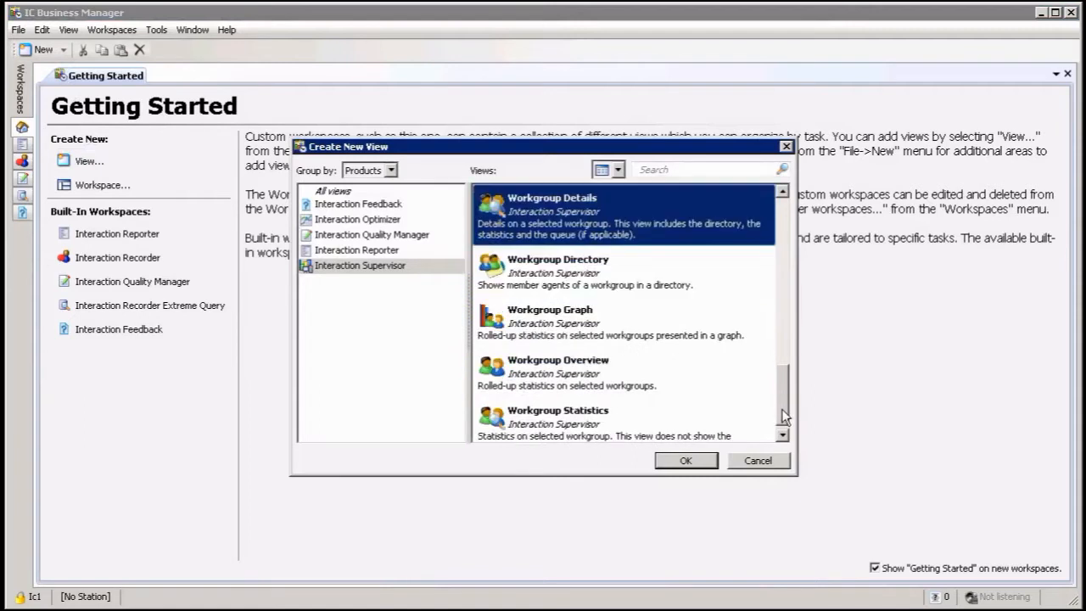
mouse_move(563, 373)
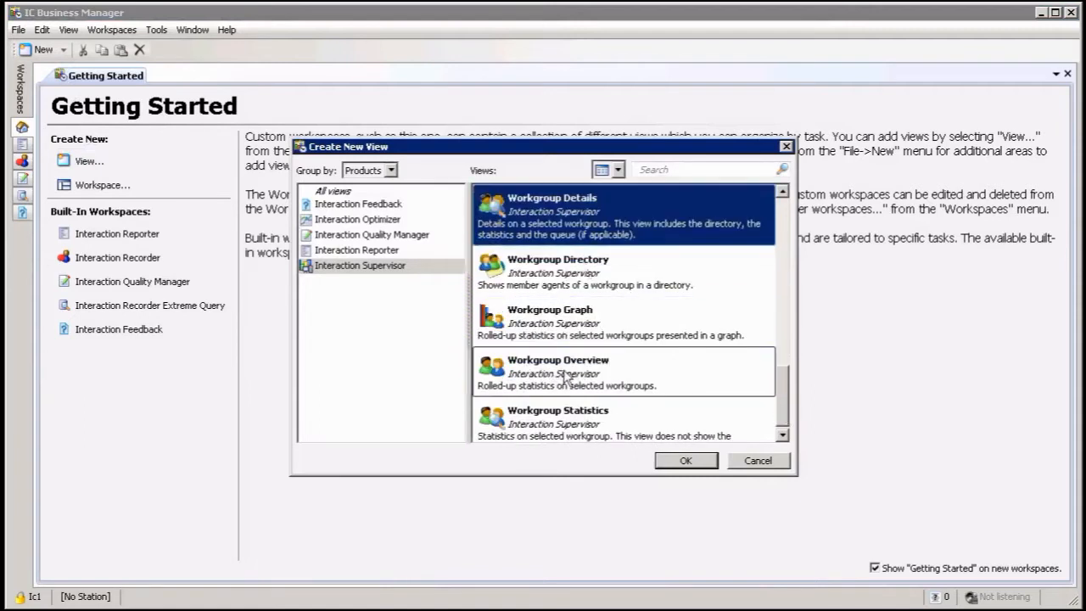
click(558, 372)
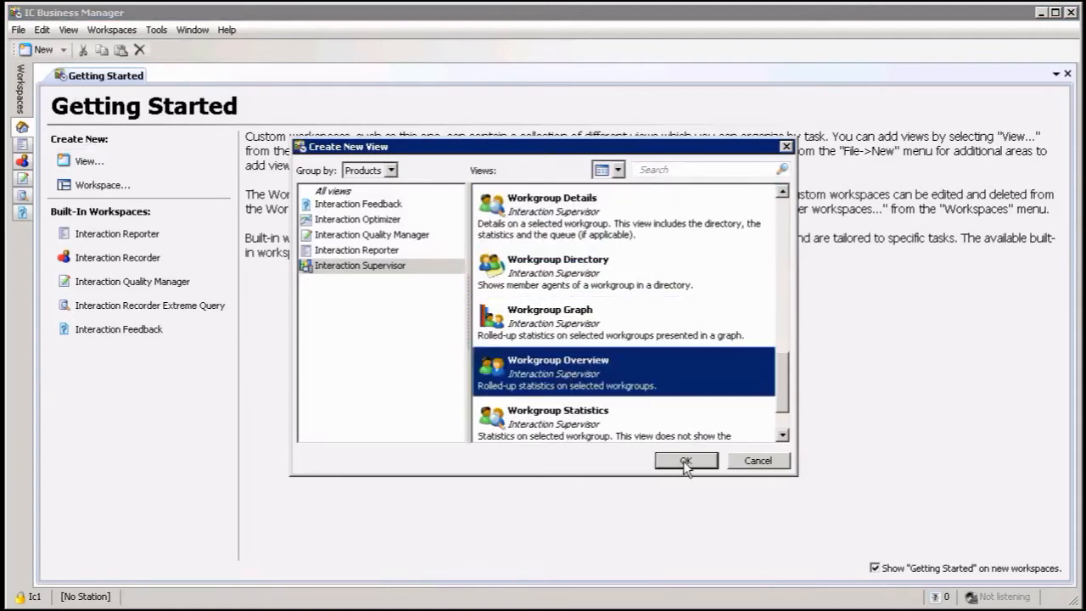
click(686, 461)
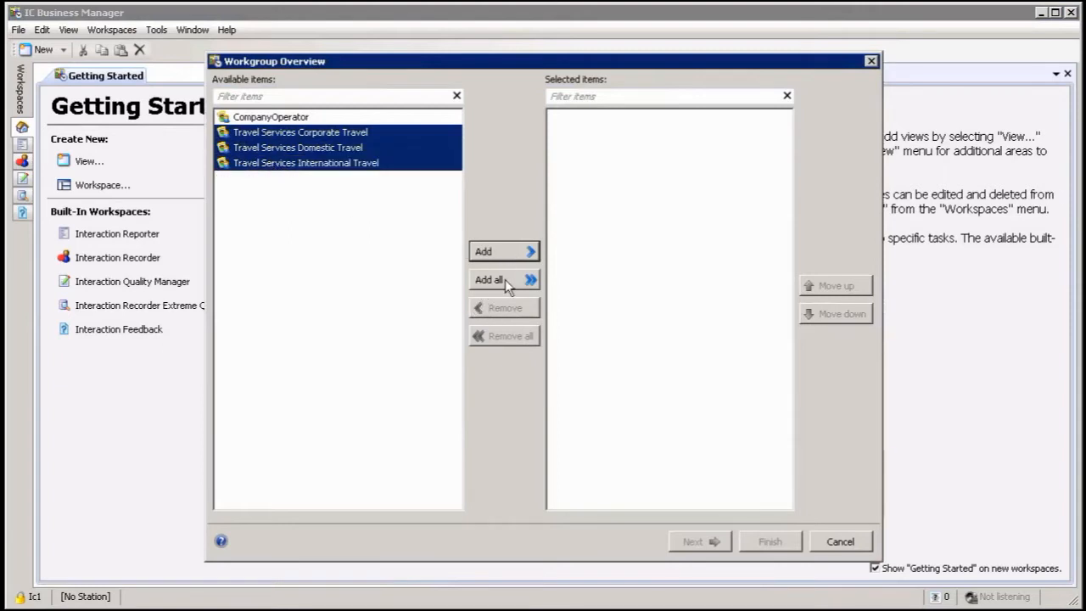
mouse_move(512, 258)
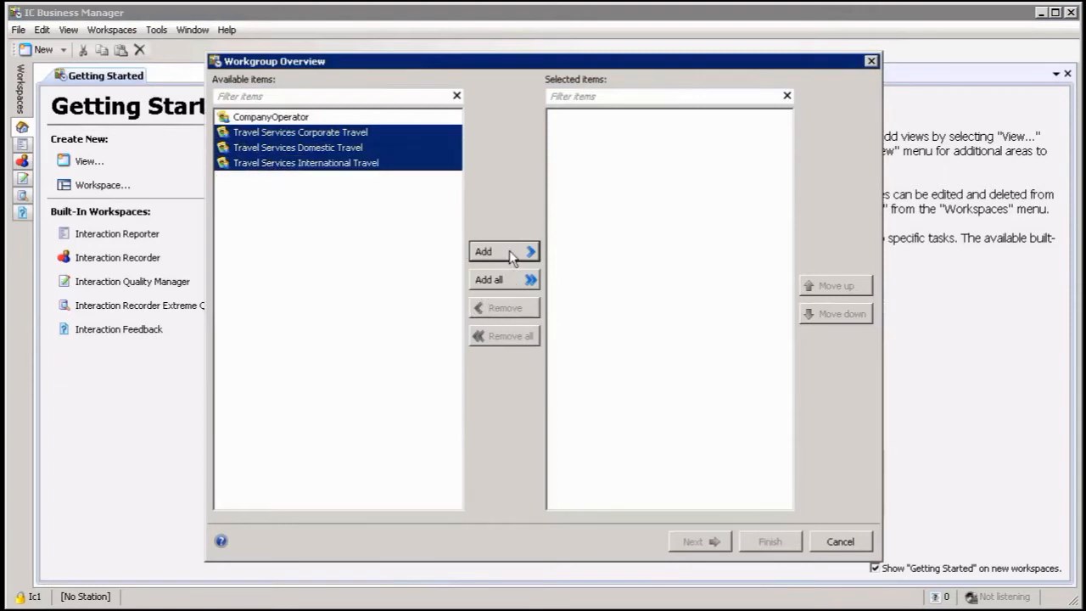
Add the three Travel Services workgroups and proceed to agent statistics
click(482, 251)
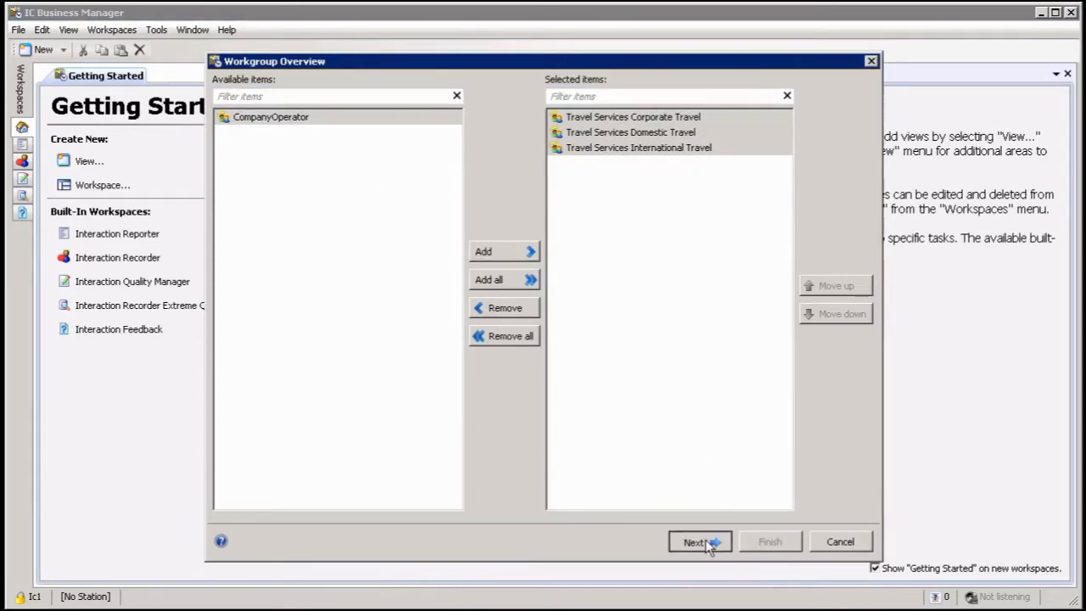
click(692, 542)
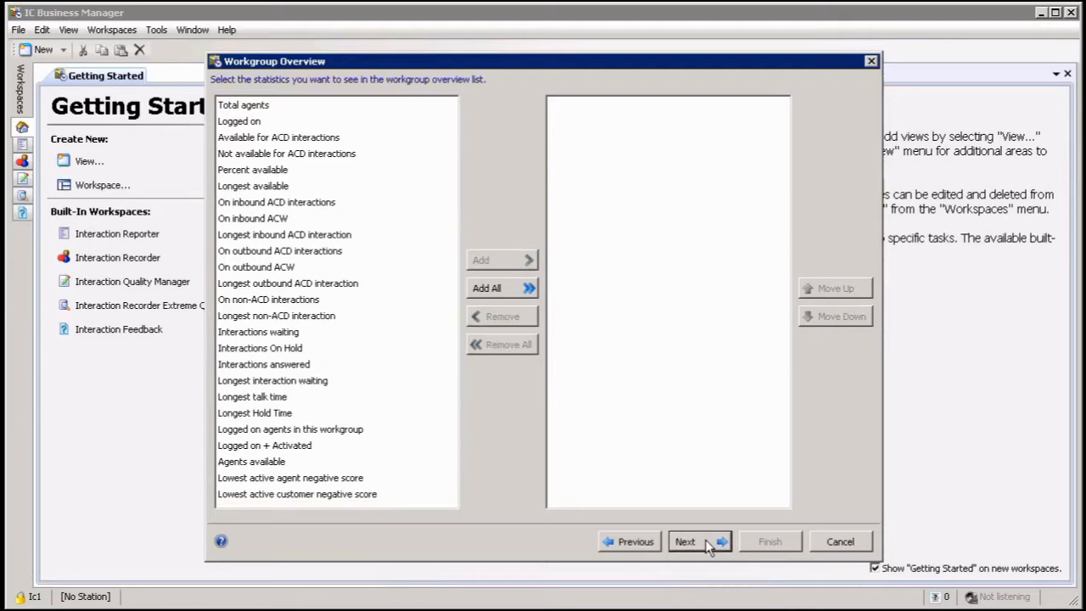
Add ten agent statistics from Logged on through Interactions On Hold, then proceed to queue statistics
click(278, 136)
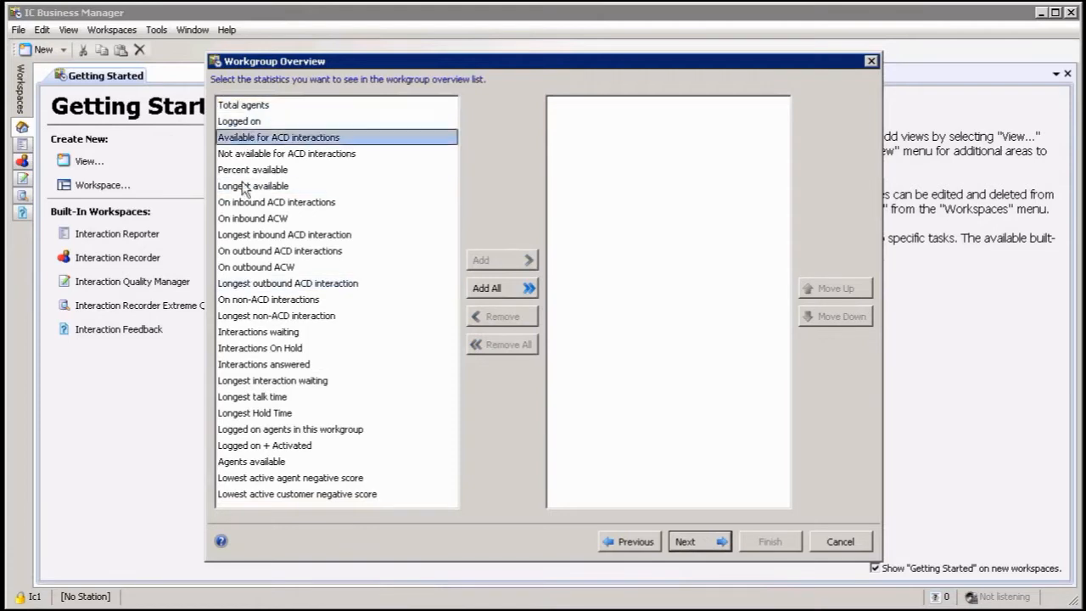
click(265, 363)
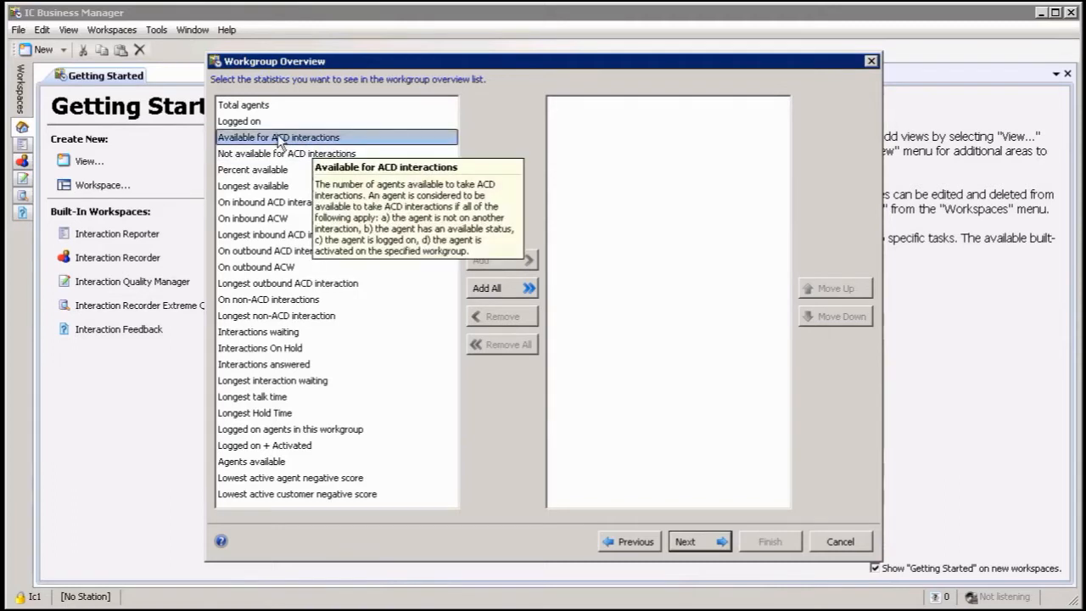
click(239, 122)
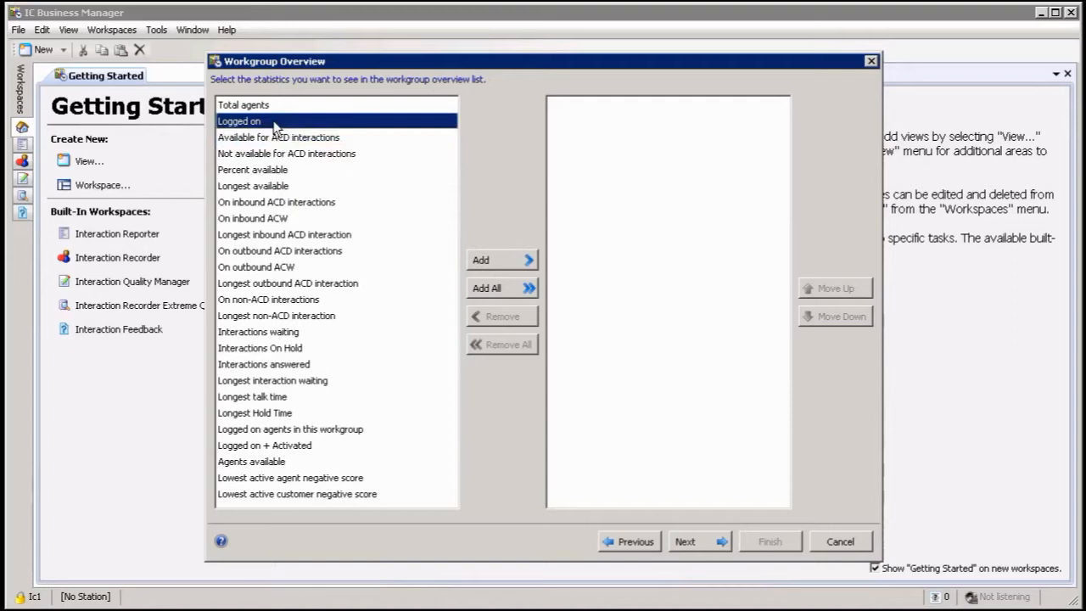
click(279, 136)
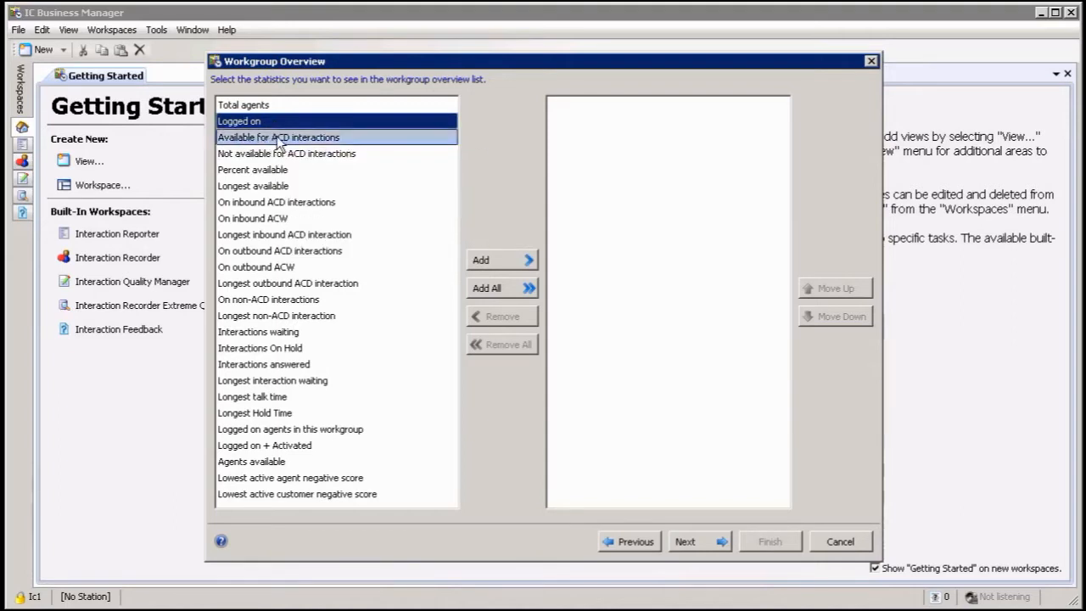
click(286, 153)
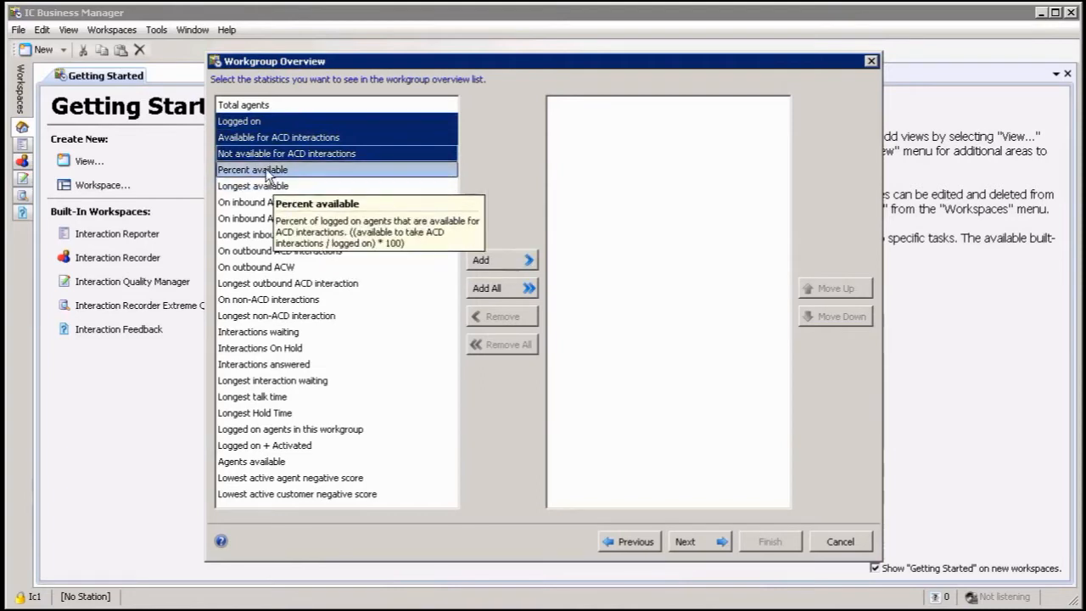
mouse_move(331, 234)
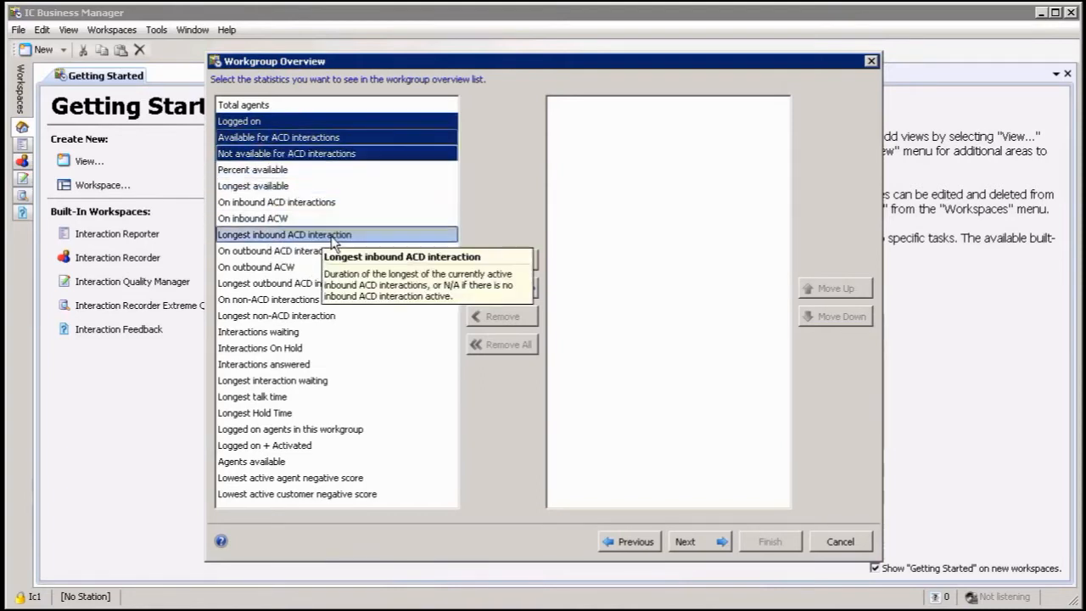
mouse_move(253, 185)
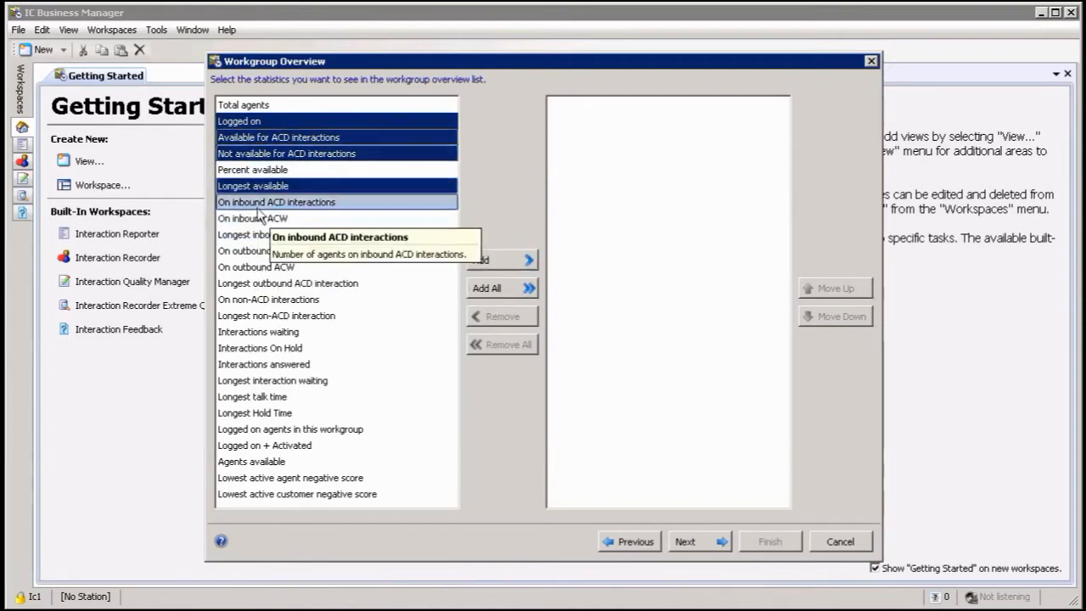
mouse_move(296, 212)
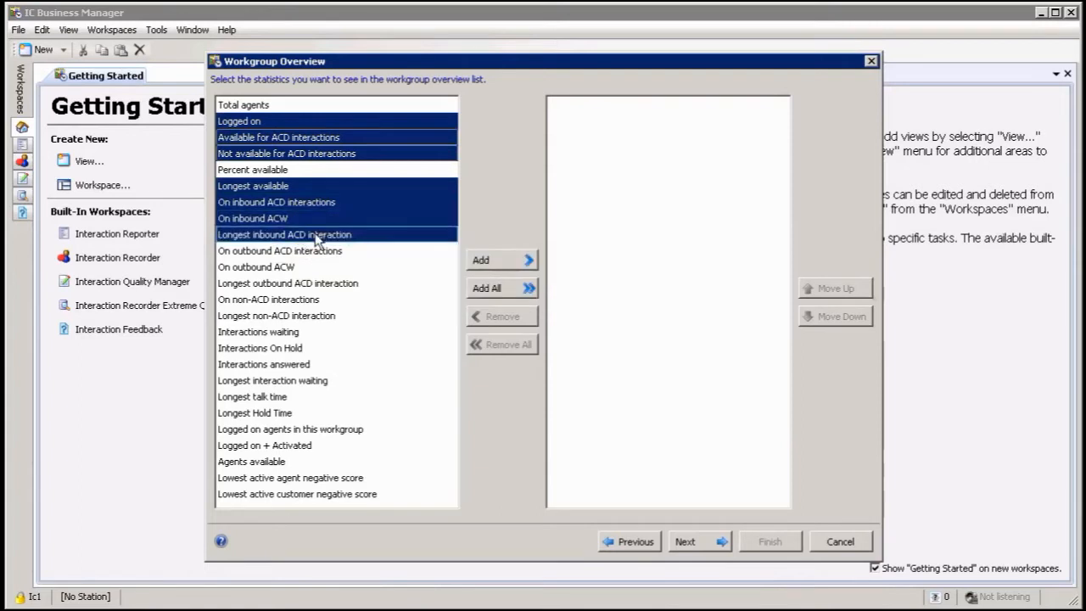
click(258, 331)
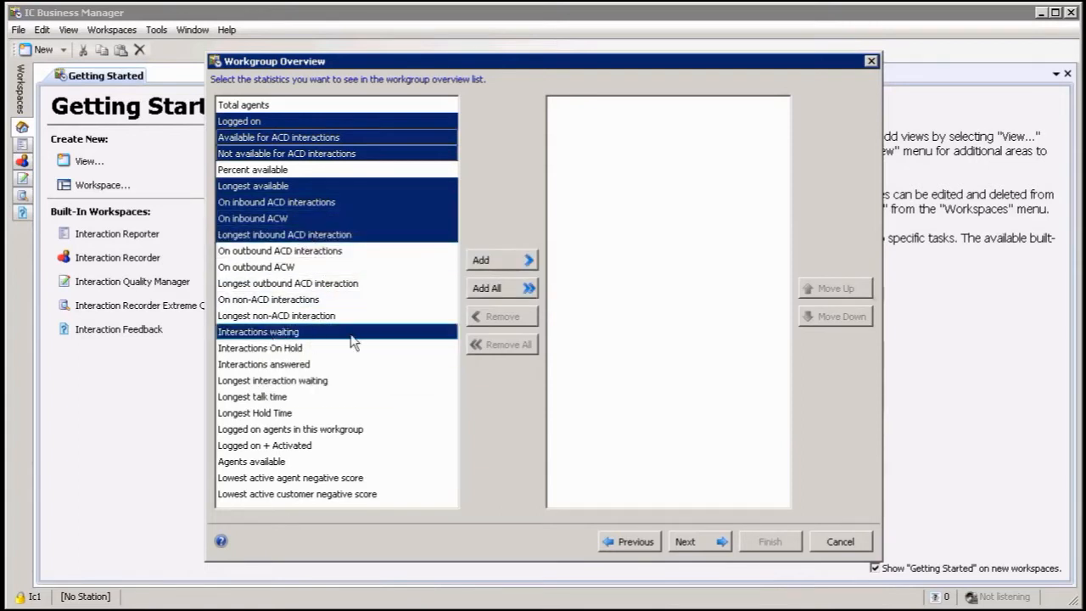
click(263, 363)
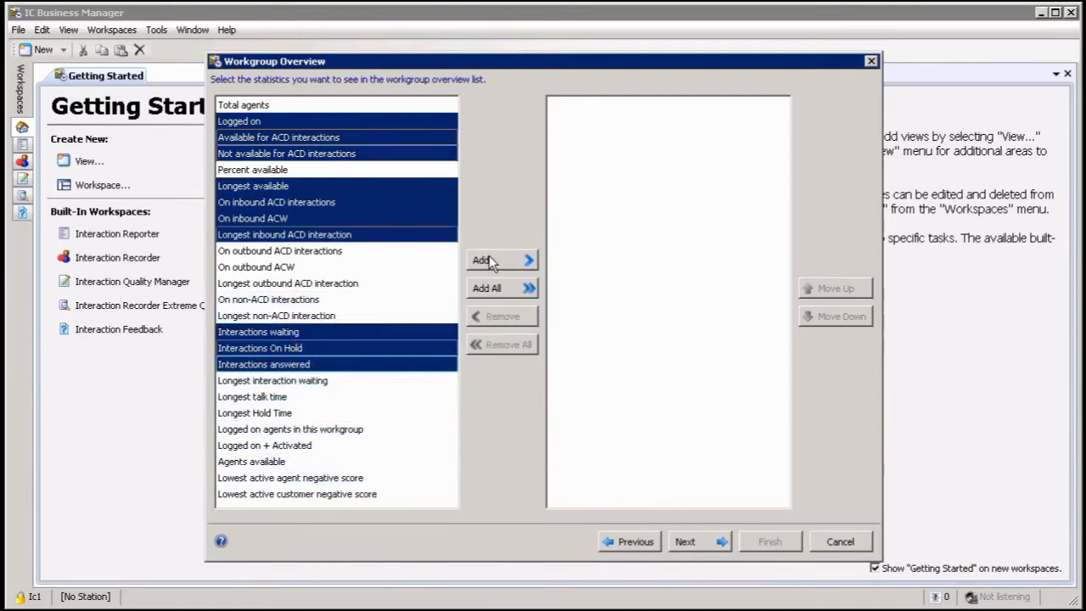
click(502, 259)
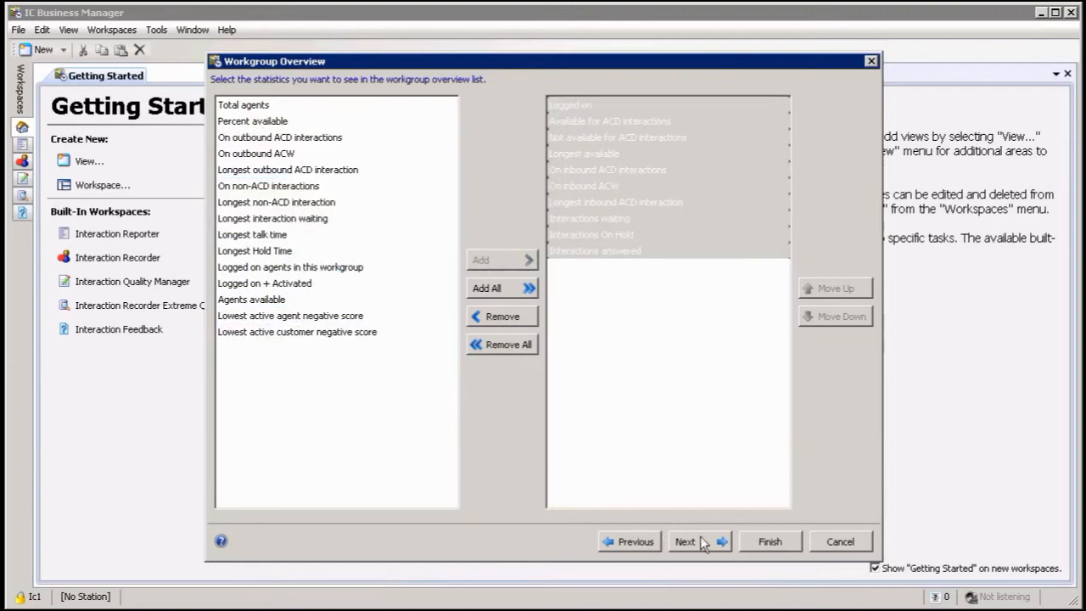
click(684, 541)
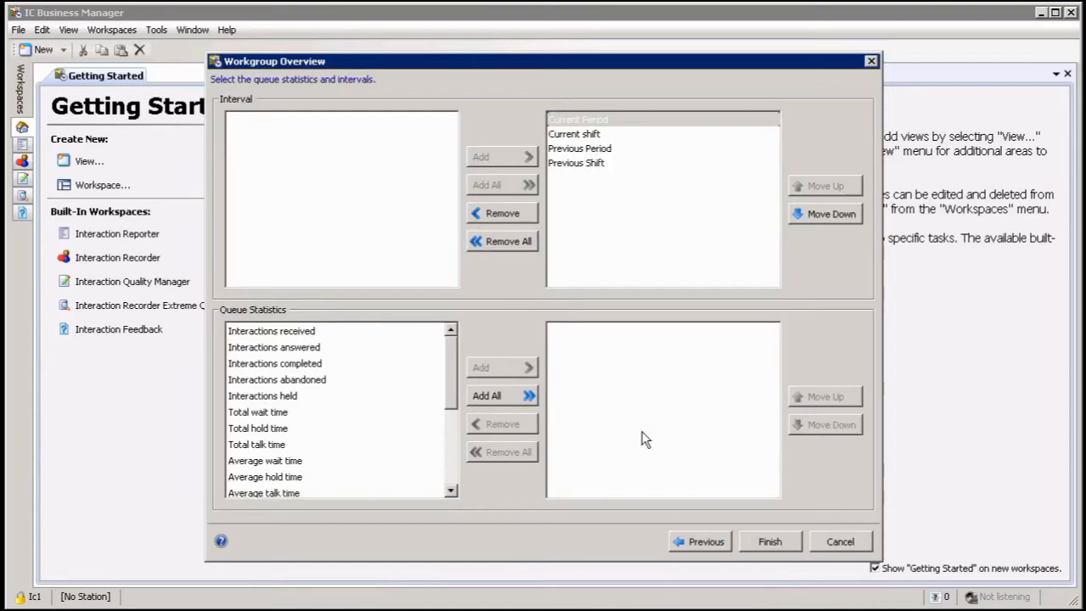
Add the eight queue statistics from Interactions received to Total talk time and finish the view
click(573, 132)
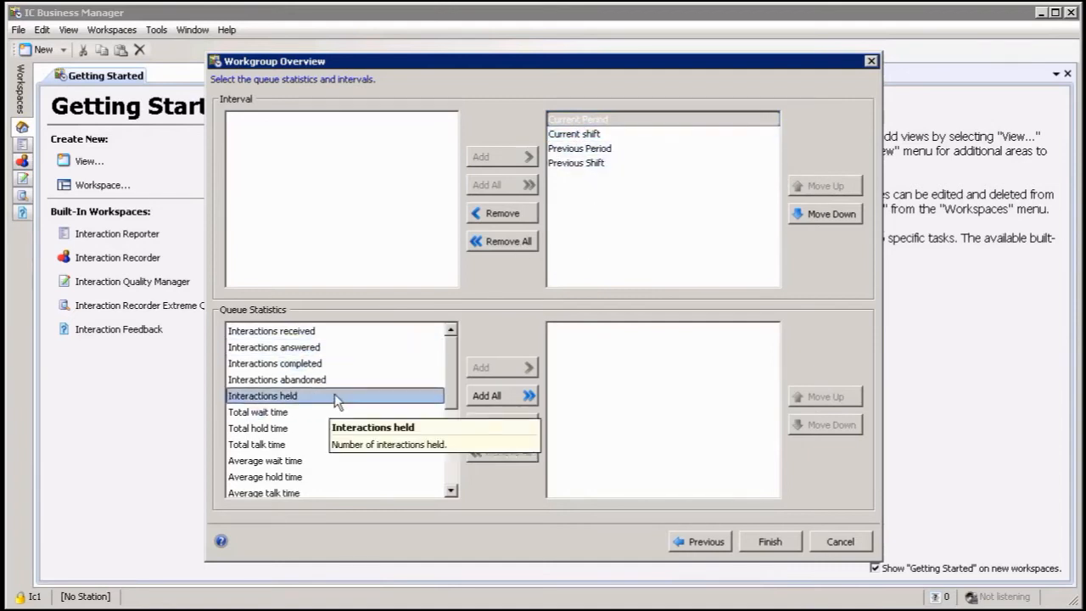
click(271, 330)
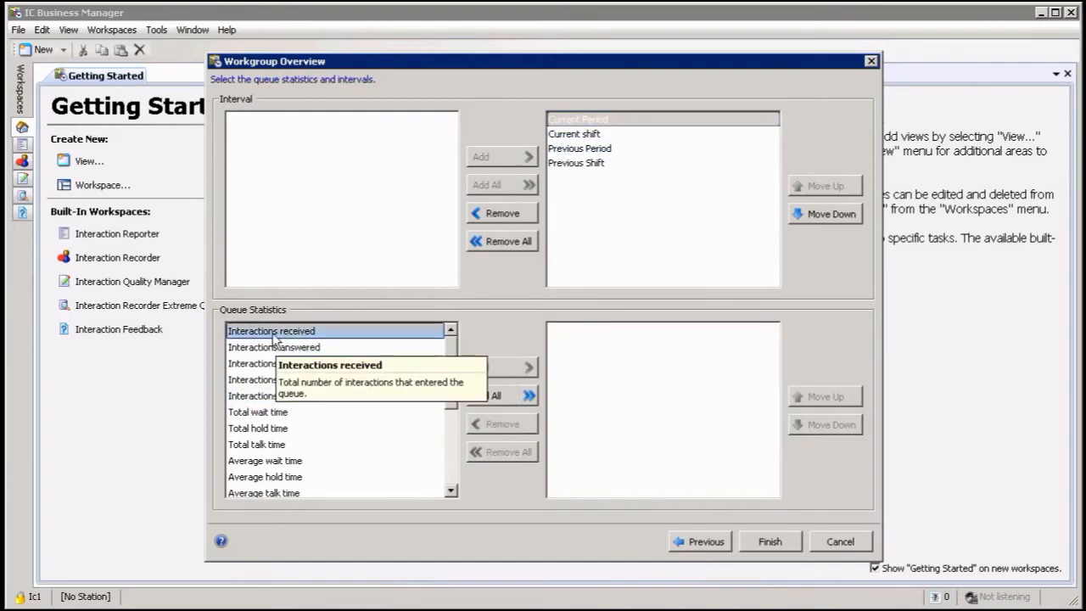
click(276, 380)
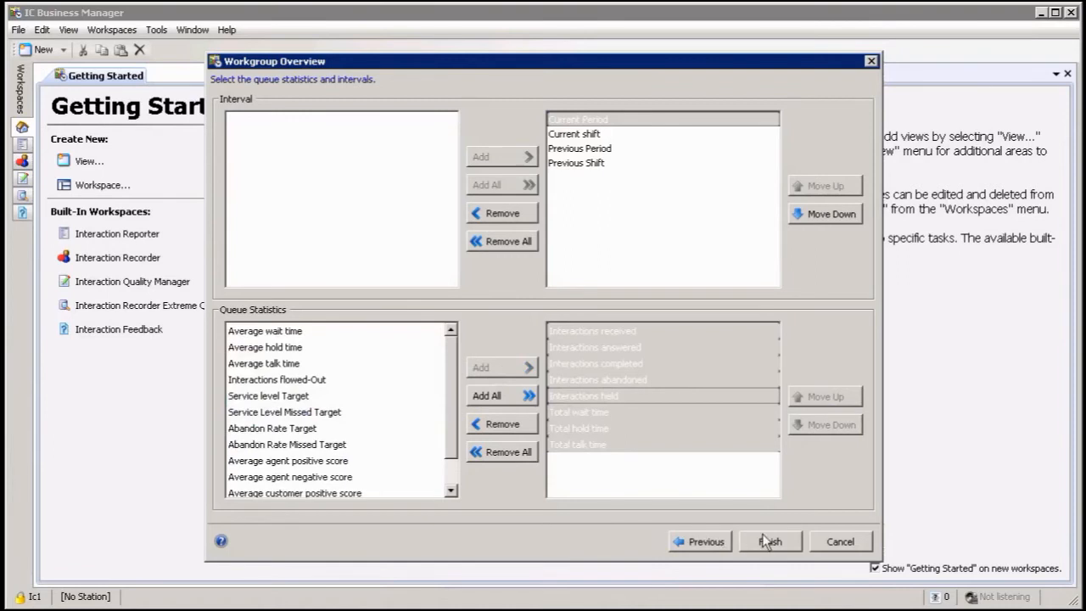
click(768, 541)
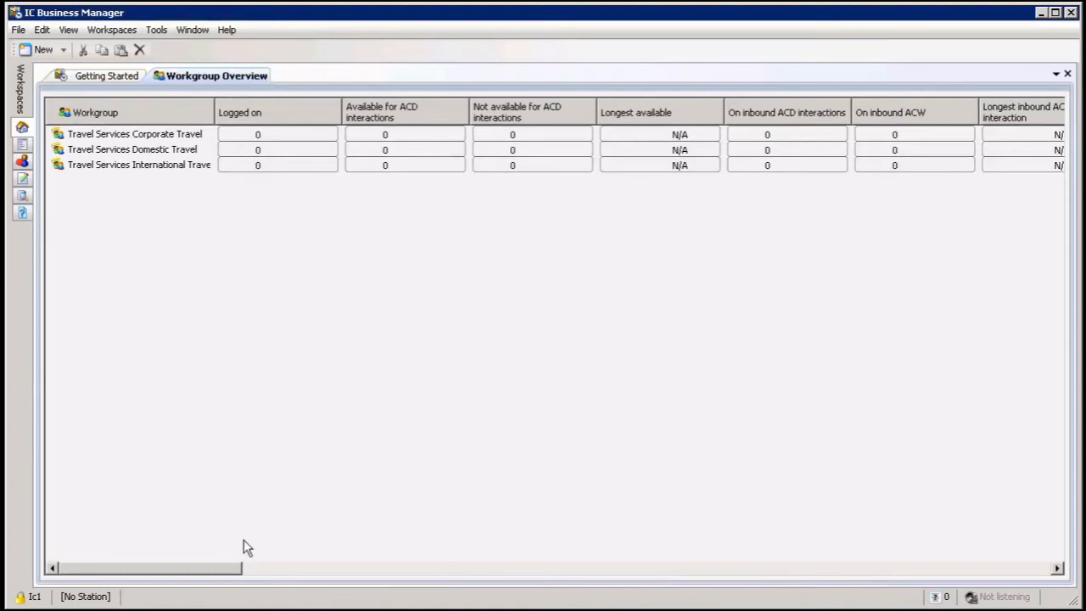
mouse_move(236, 573)
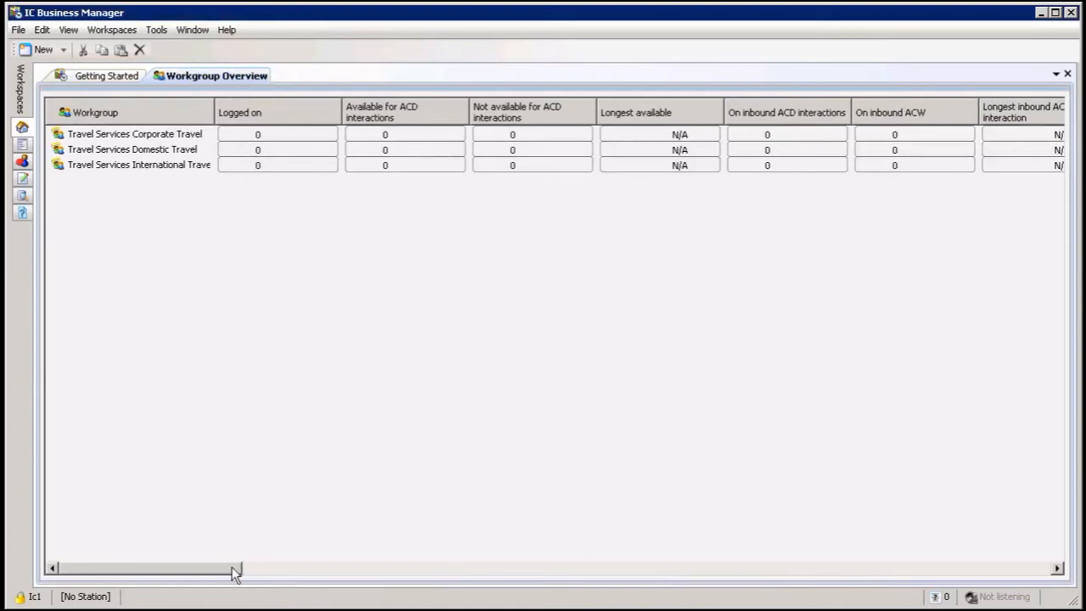
drag(234, 566, 427, 567)
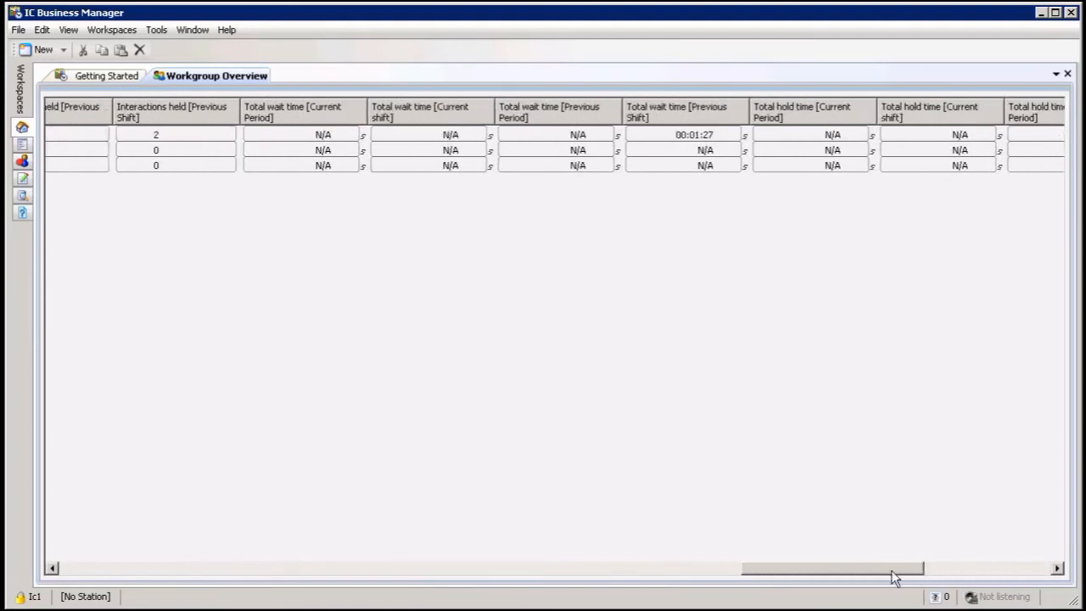
drag(896, 568, 607, 568)
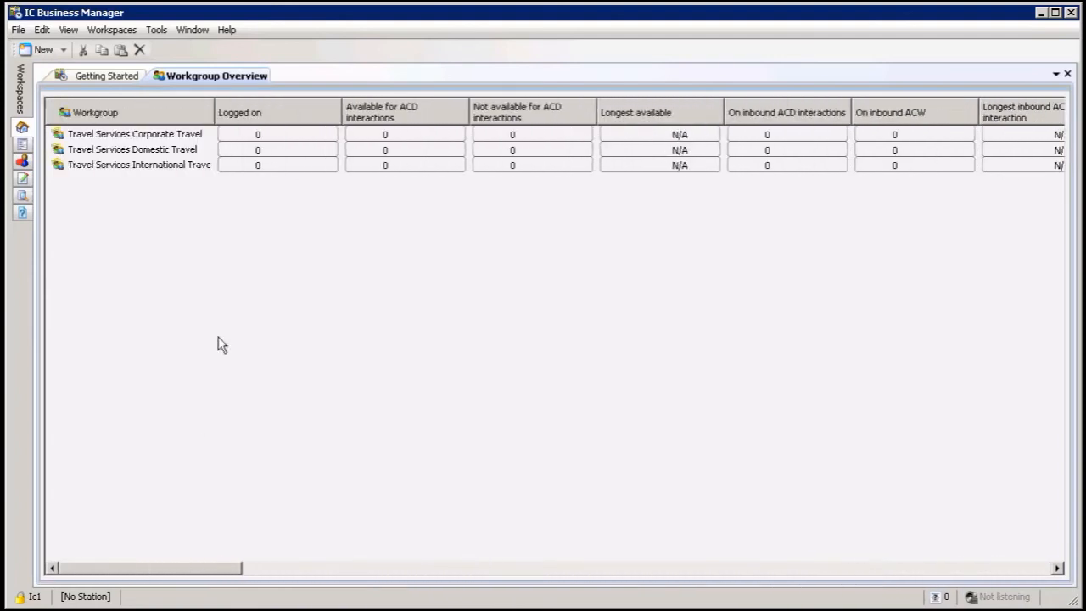
mouse_move(452, 231)
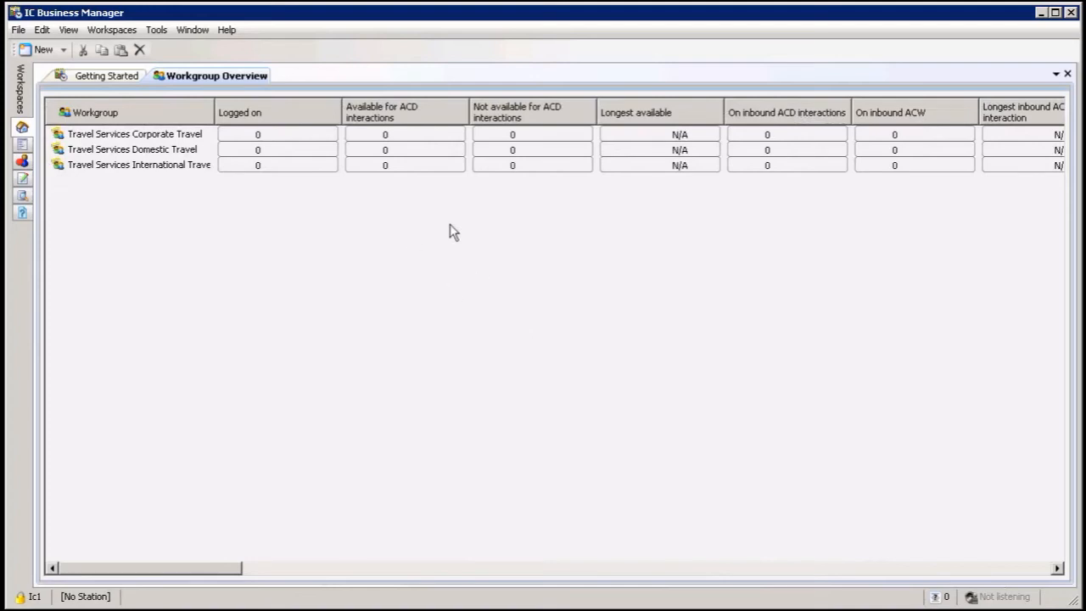
mouse_move(129, 210)
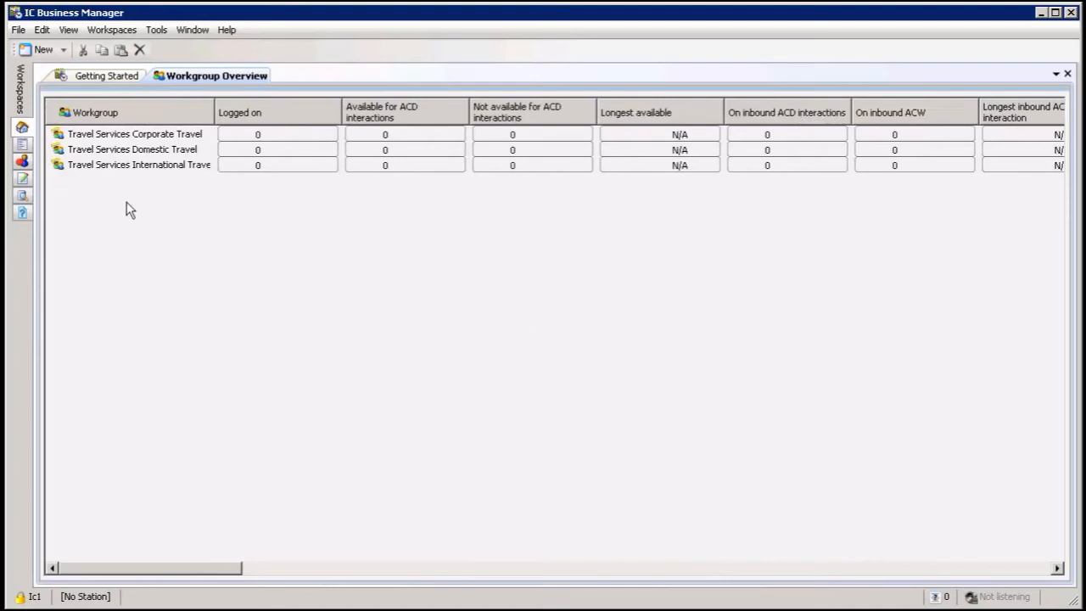
mouse_move(417, 228)
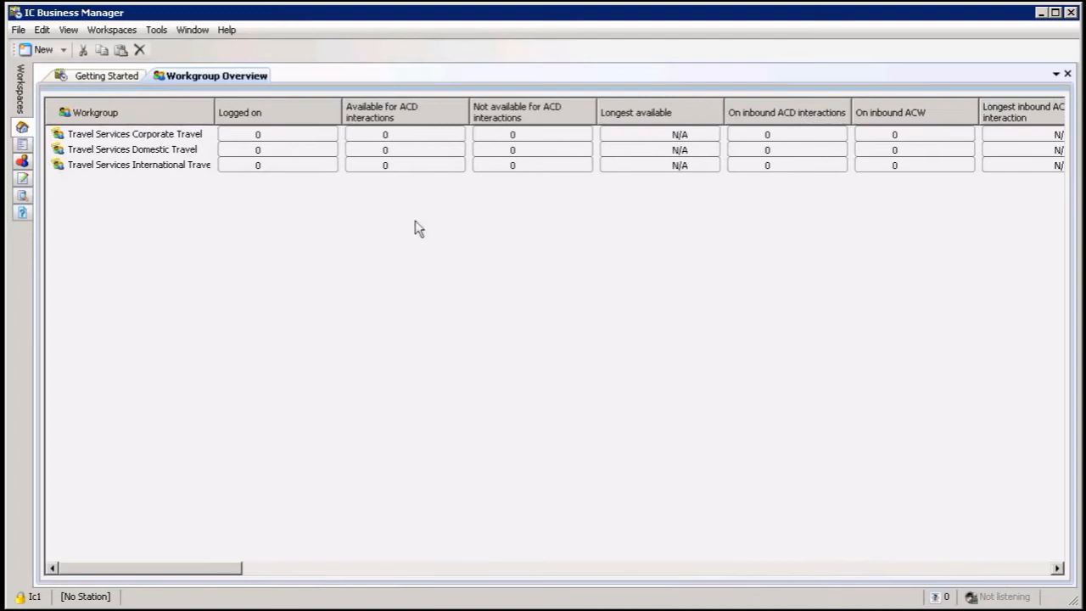
mouse_move(485, 319)
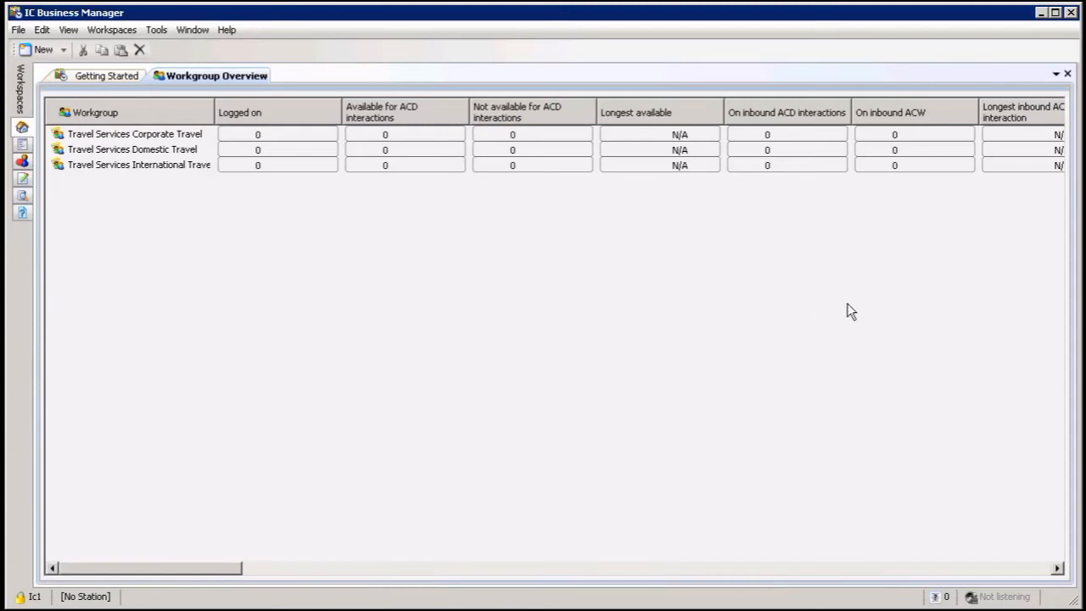
mouse_move(143, 165)
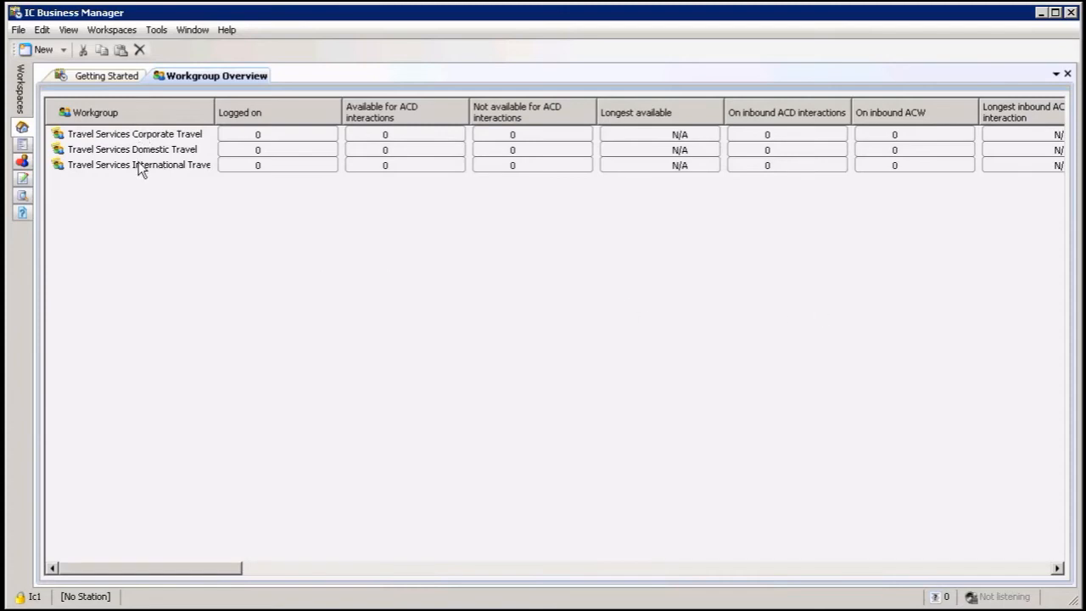
mouse_move(273, 126)
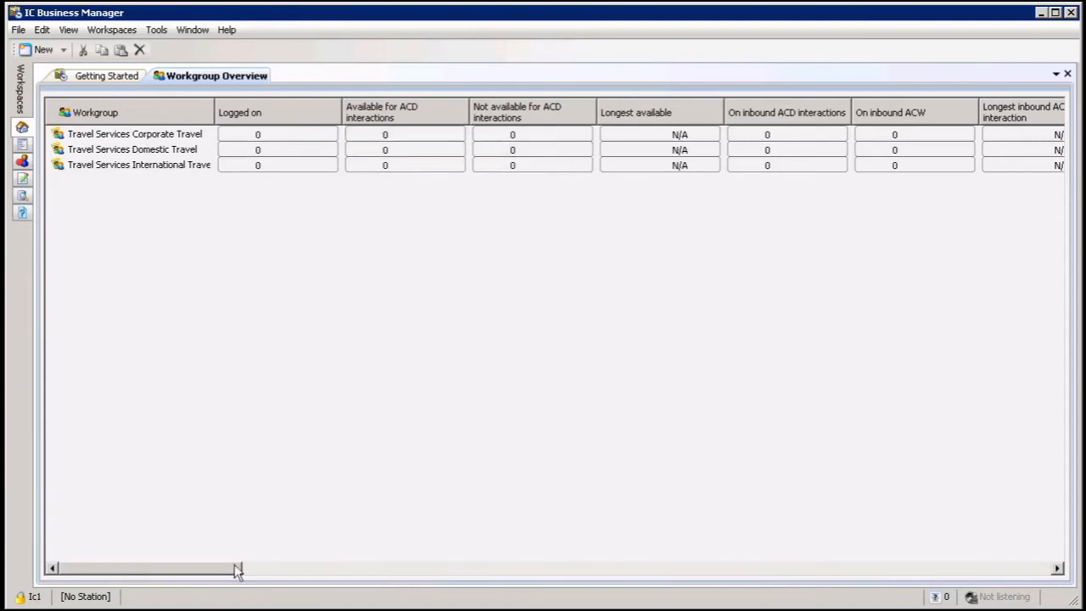
drag(238, 567, 339, 567)
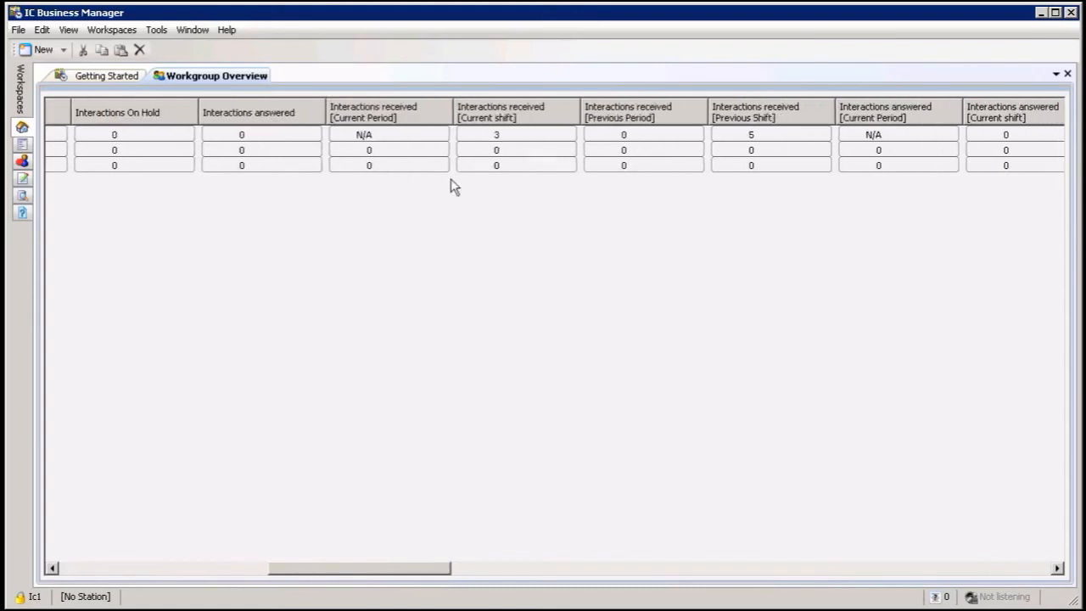
drag(356, 568, 509, 568)
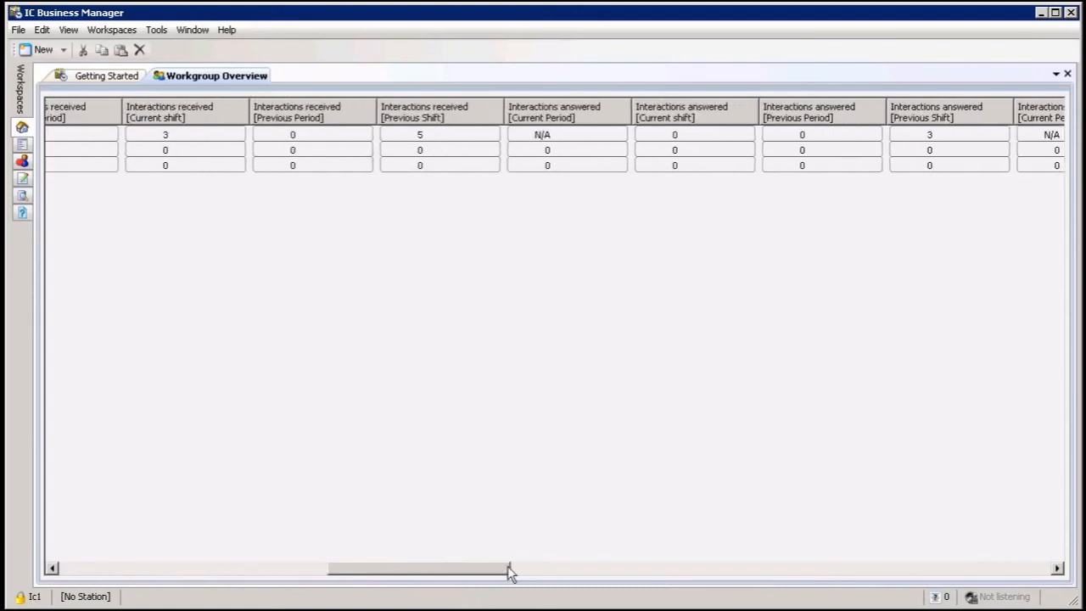
drag(509, 568, 517, 568)
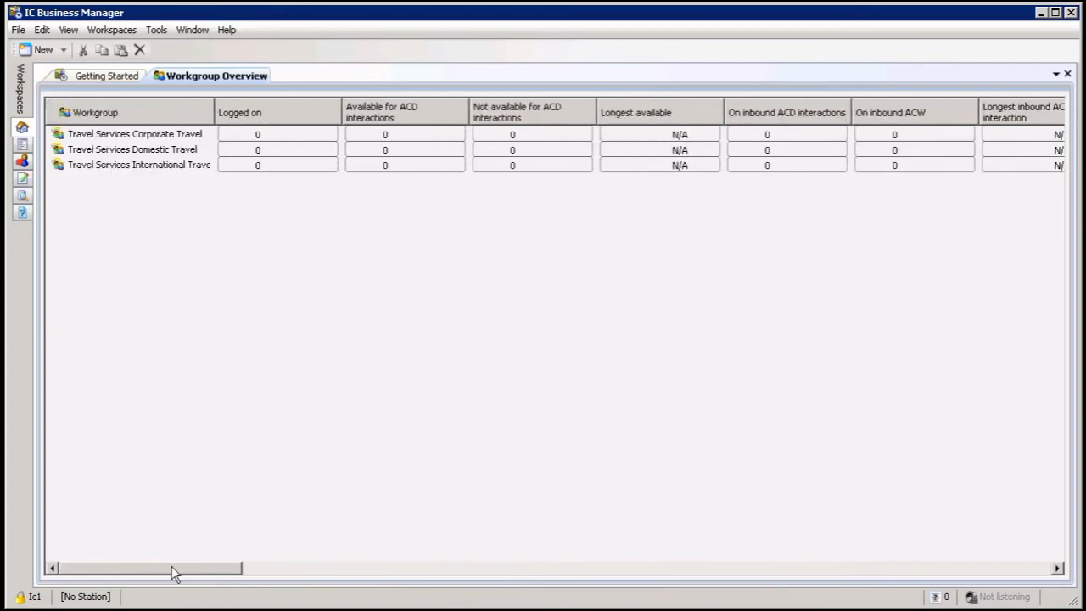
mouse_move(285, 258)
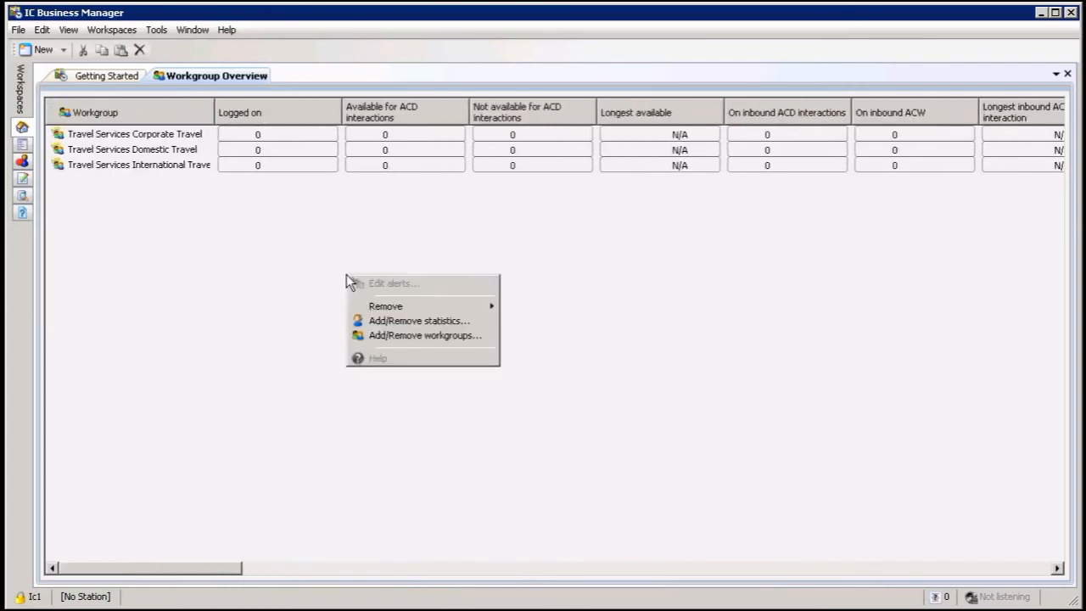
mouse_move(424, 335)
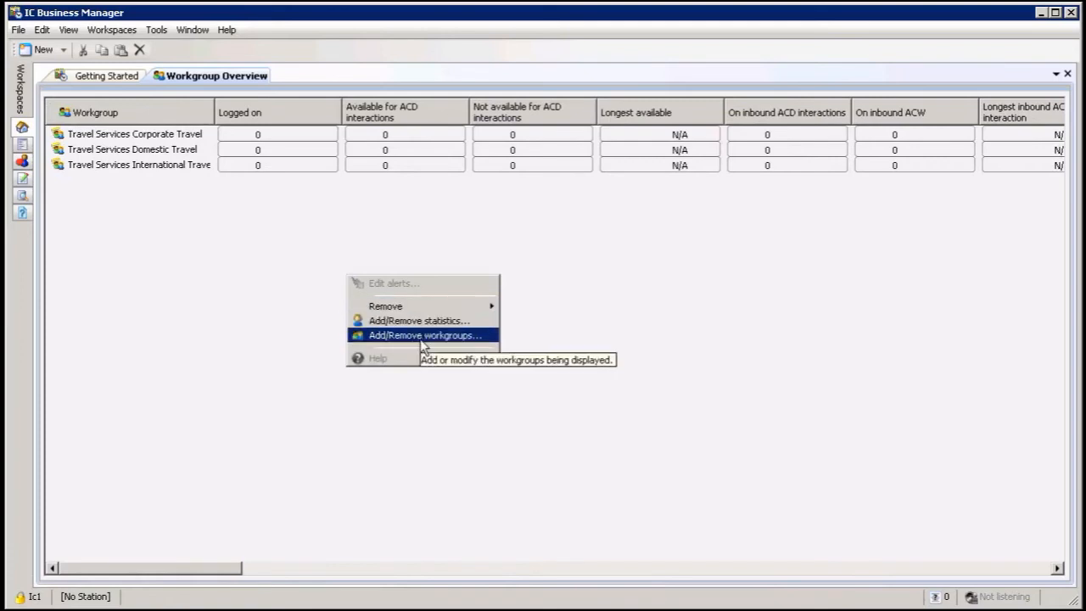
mouse_move(418, 319)
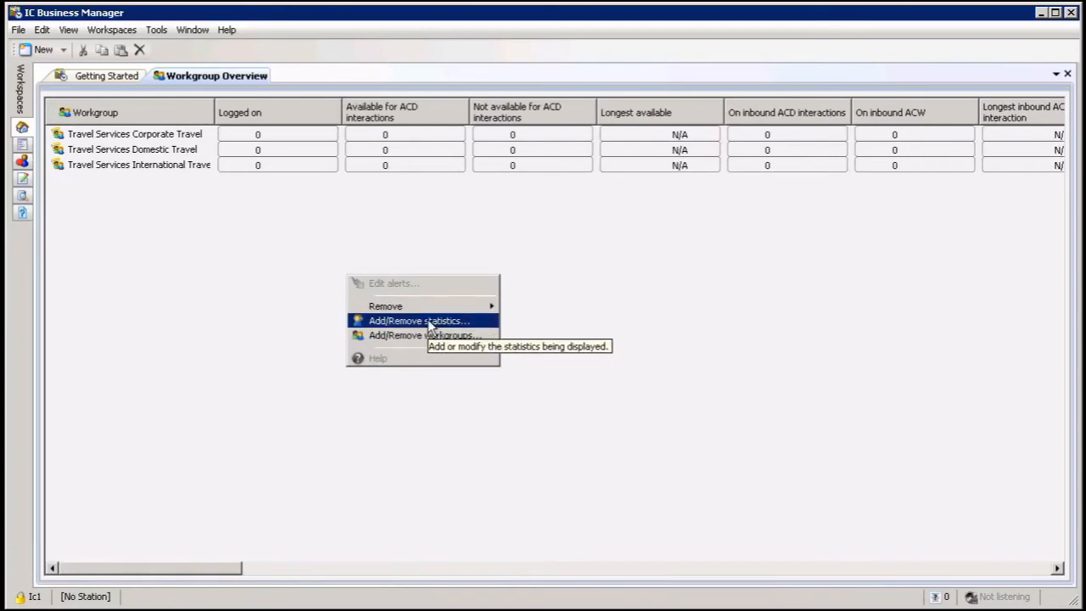
Bring up Add/Remove statistics from the overview grid's context menu
click(418, 319)
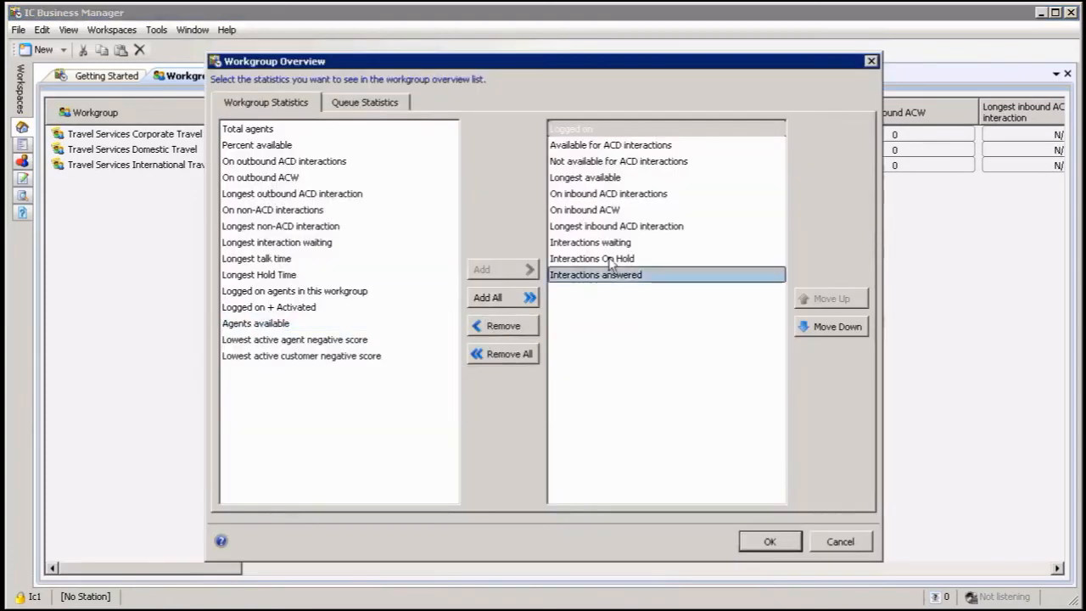
click(247, 129)
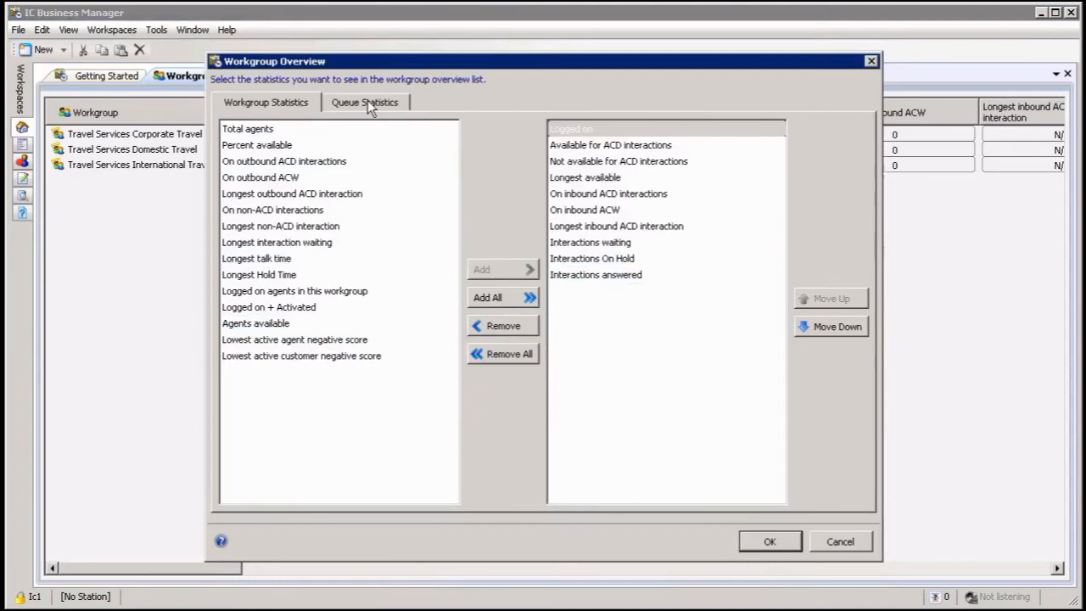
Remove Interactions received and the Total wait, hold and talk time queue statistics, then apply
click(363, 101)
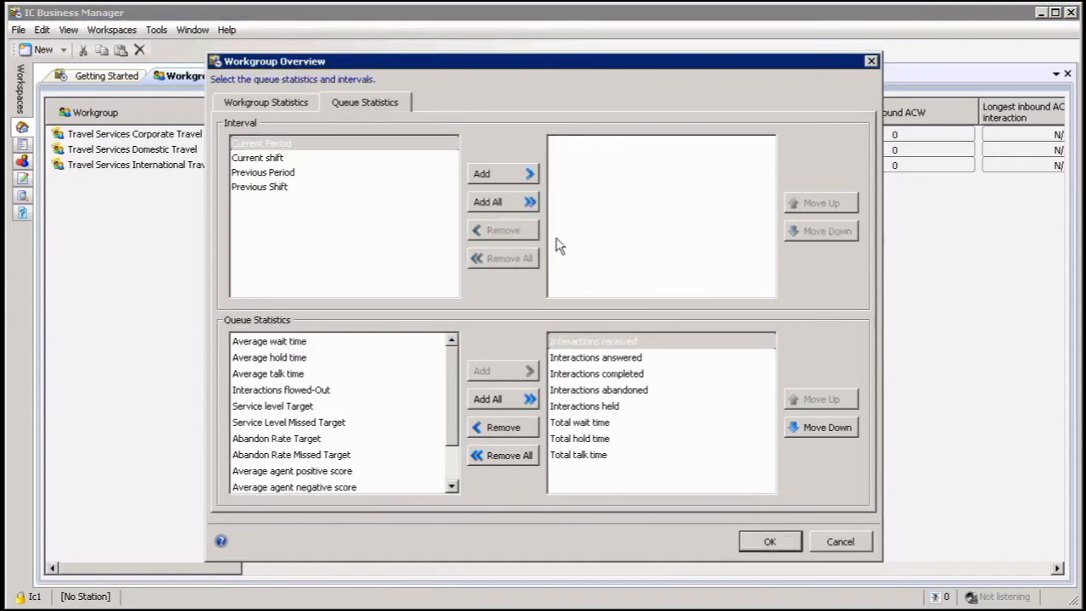
click(577, 454)
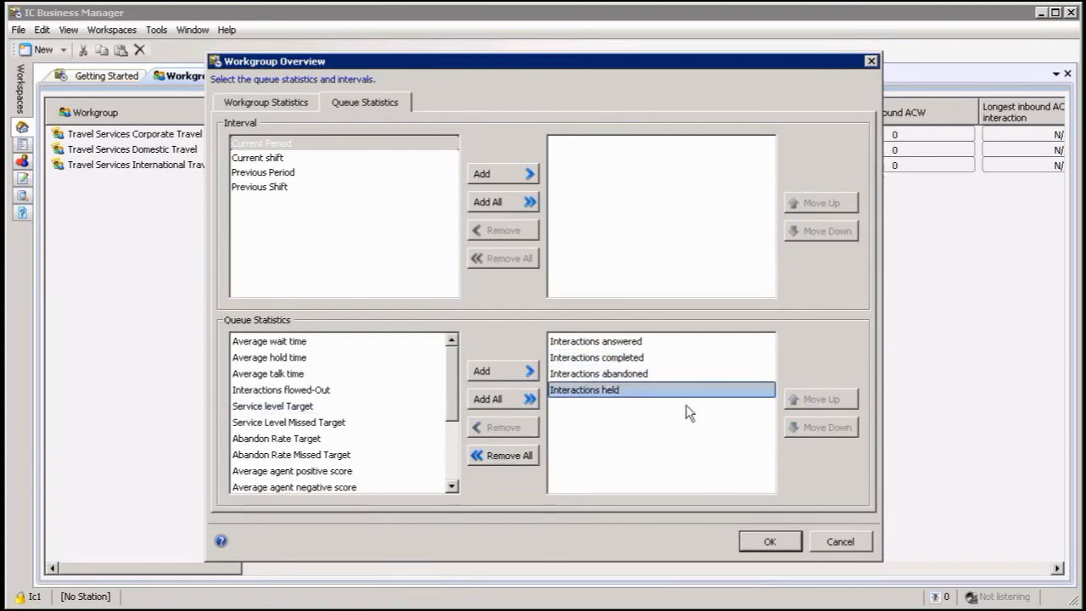
click(768, 541)
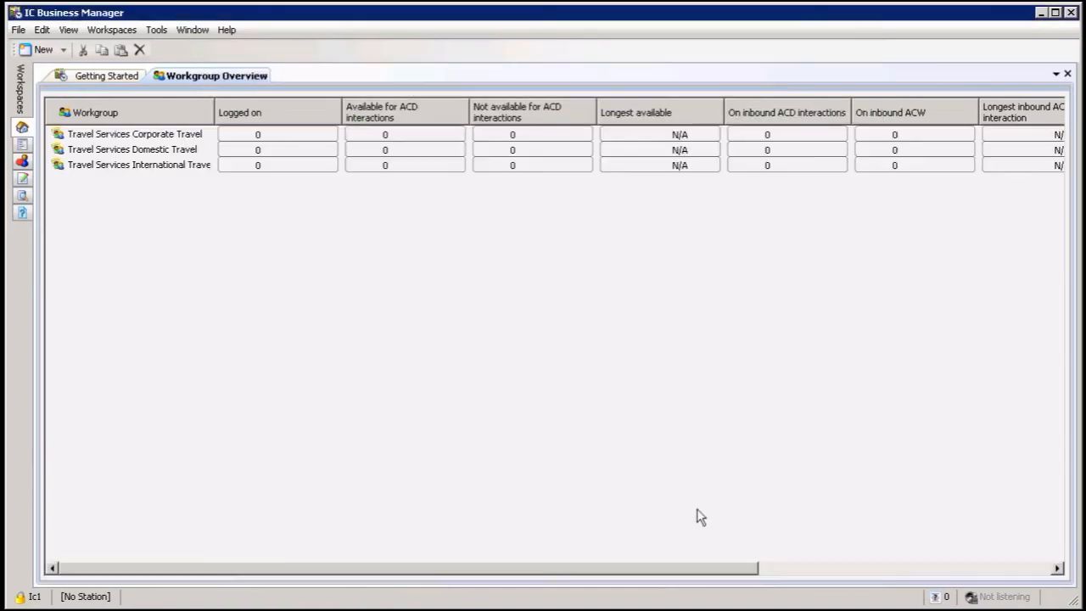
mouse_move(420, 261)
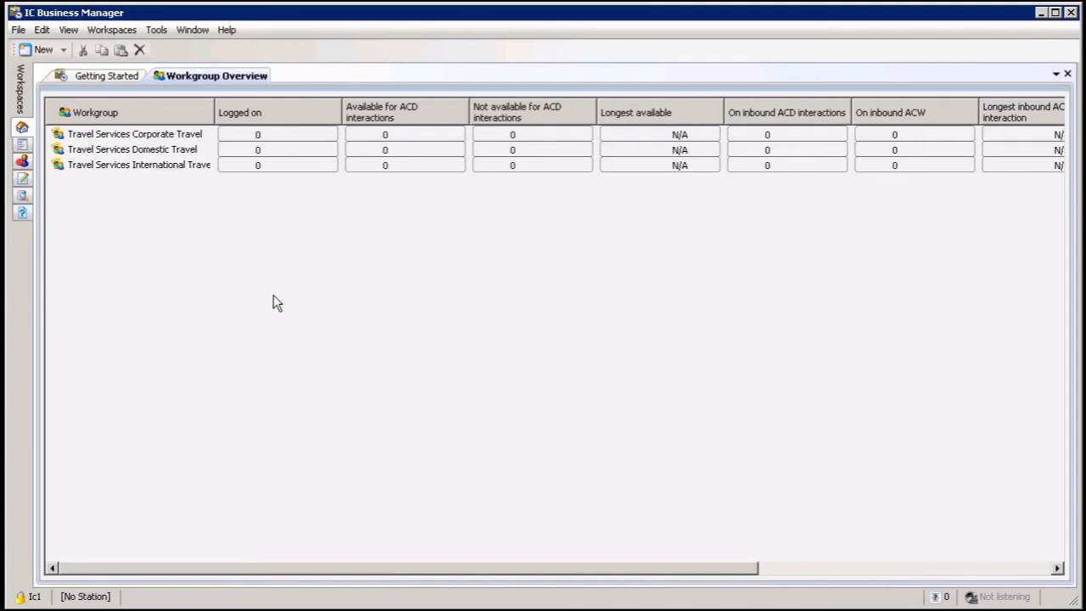
click(660, 150)
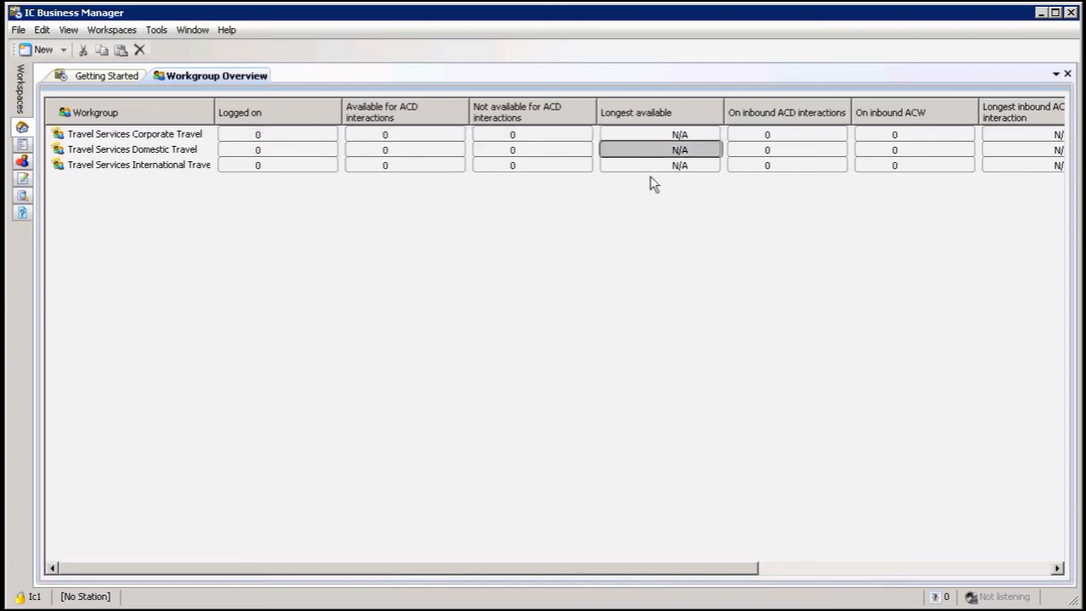
click(257, 134)
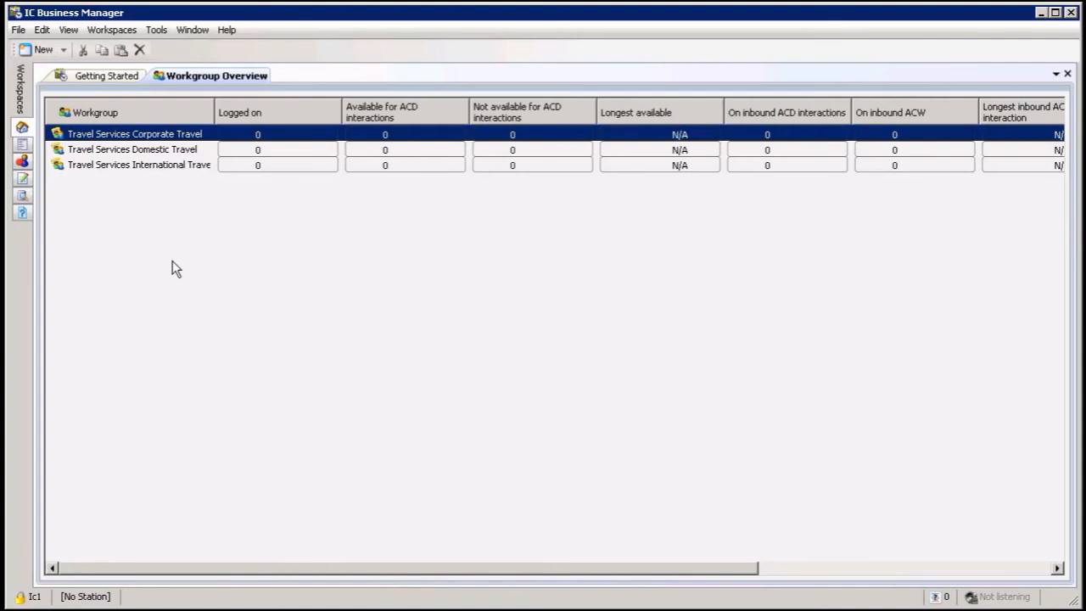
mouse_move(195, 309)
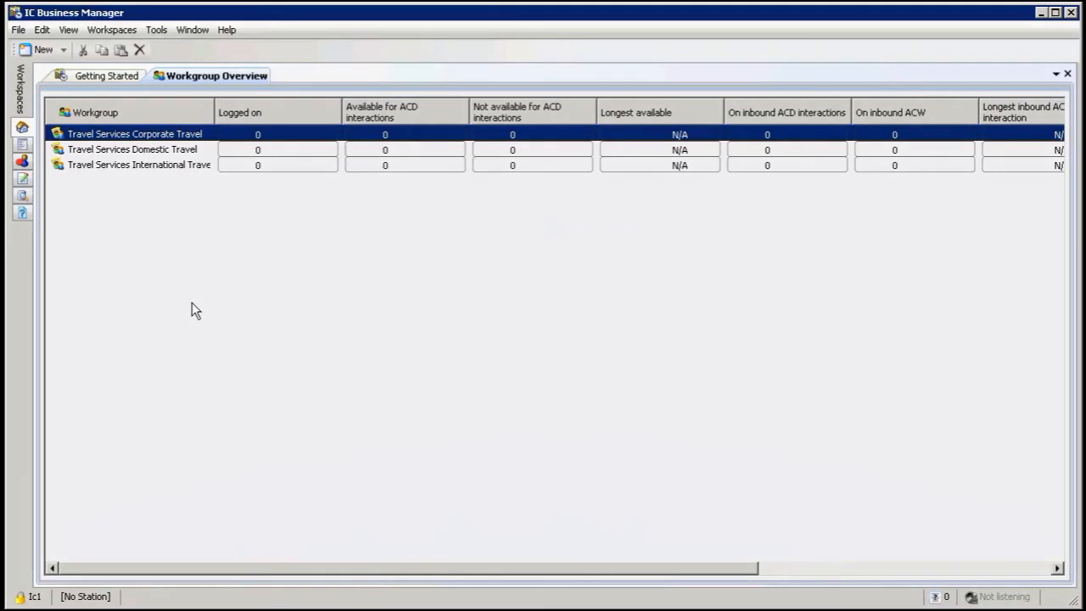